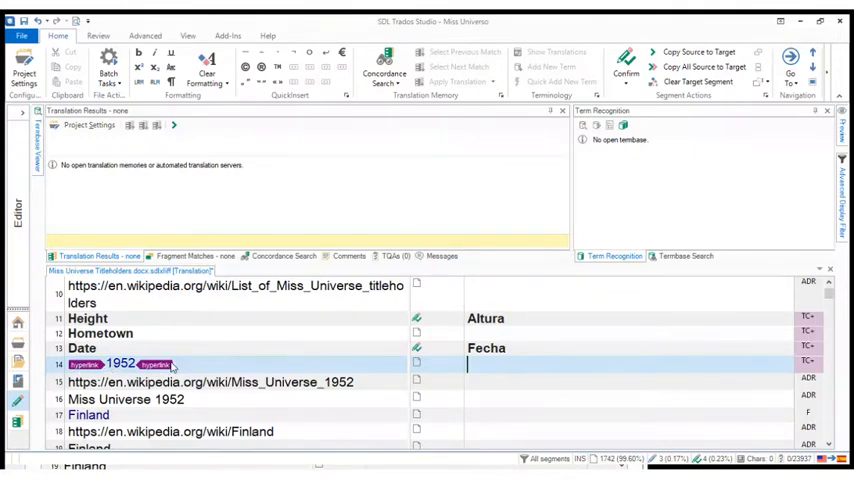
pyautogui.moveTo(172, 368)
pyautogui.write('Miss Universo 1952')
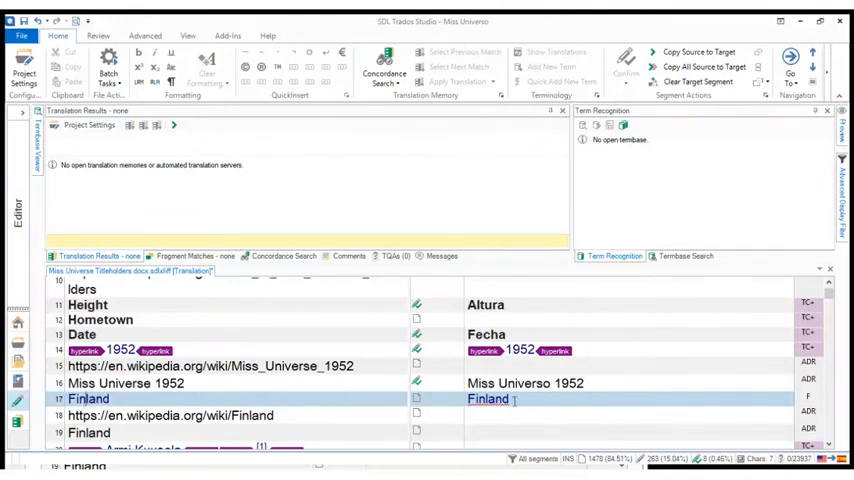
# - Scroll down the editor to reach the Finland segment and enter its target Finlandia
pyautogui.scroll(-3)
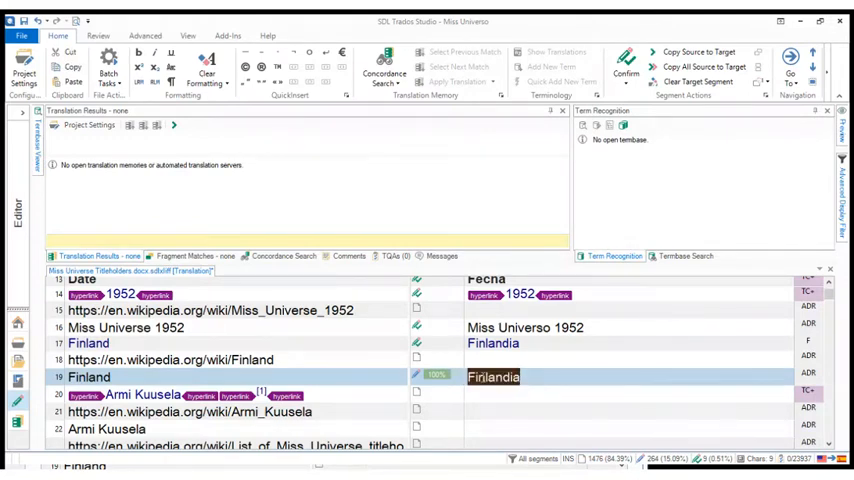
# - Finish the Finlandia target and move into the Armi Kuusela segment
pyautogui.click(488, 376)
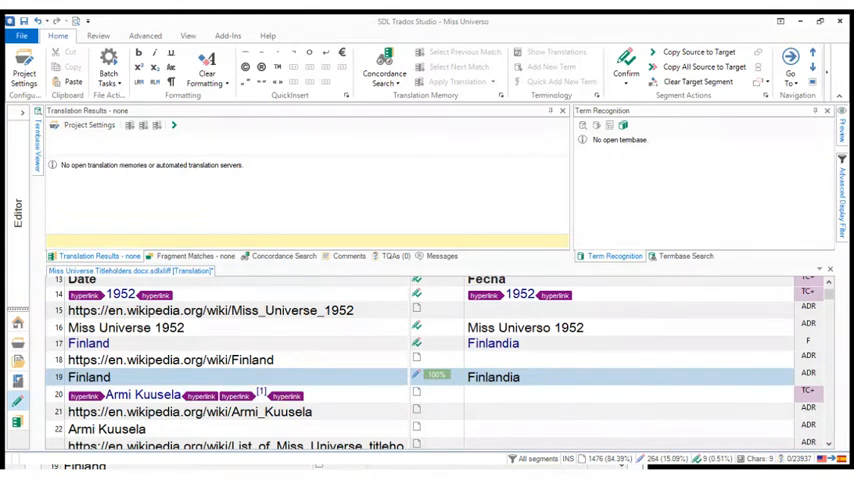
pyautogui.click(508, 376)
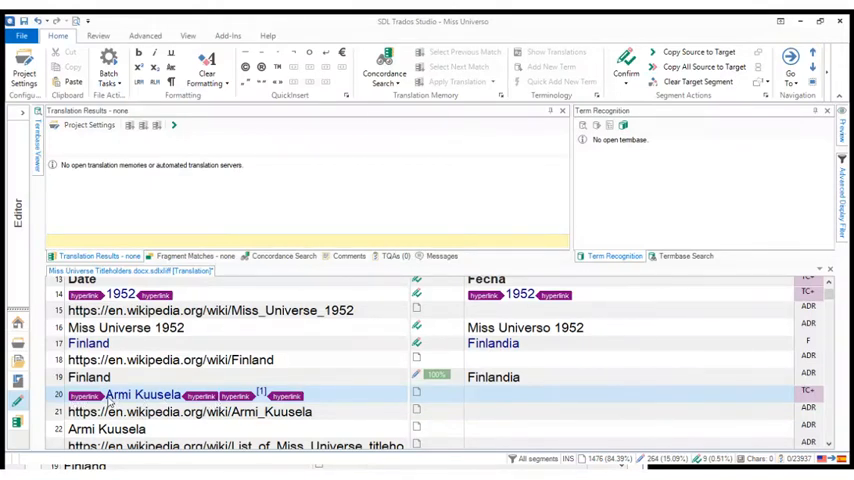
# - Enter 'Armi Kuusela [1' as the Spanish target of segment 20
pyautogui.click(474, 394)
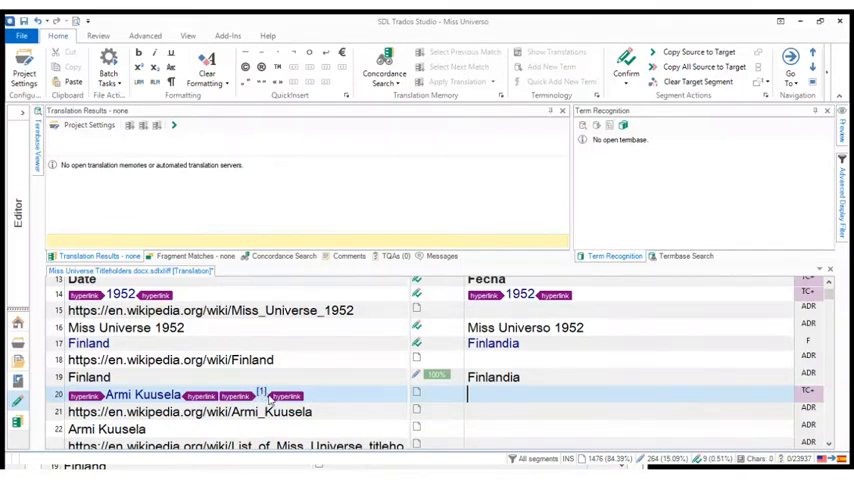
pyautogui.scroll(-3)
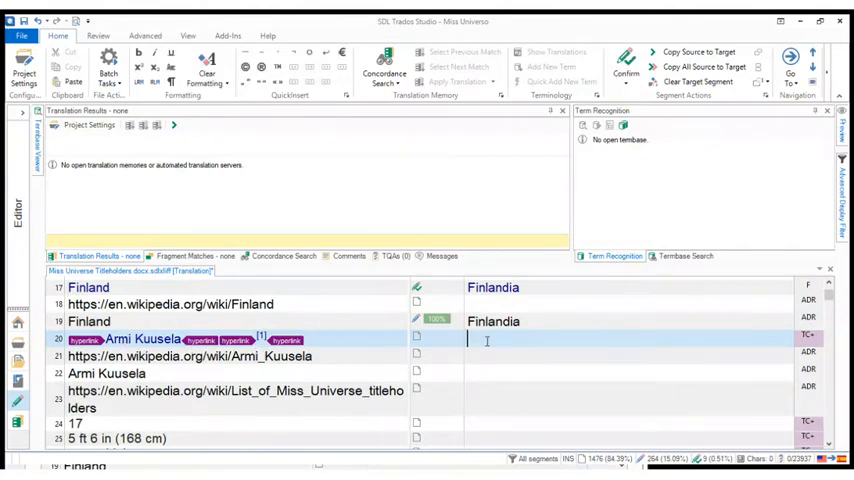
pyautogui.write('Ar')
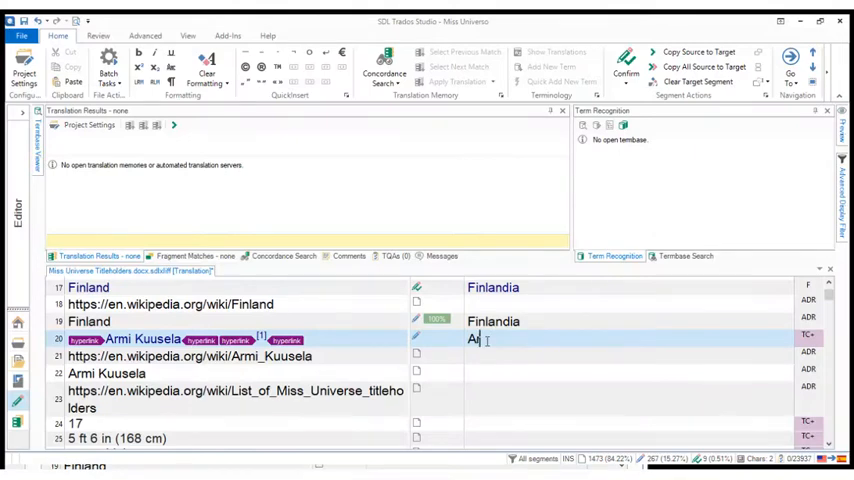
pyautogui.write('rmi K')
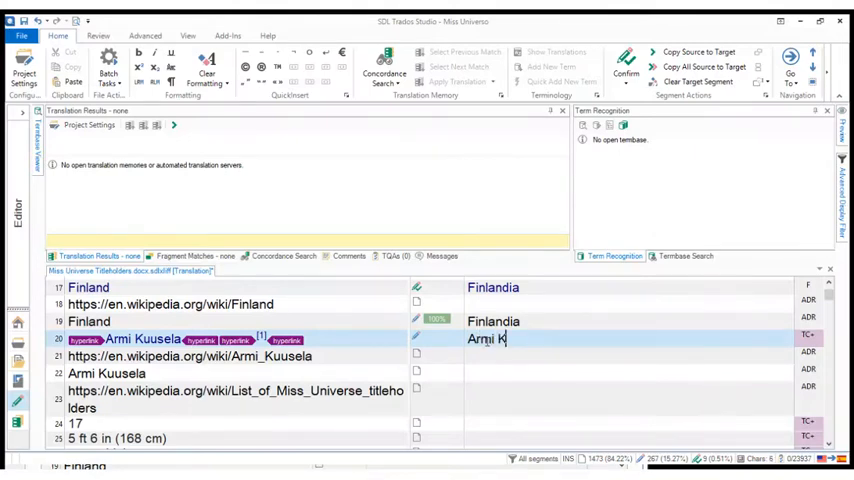
pyautogui.write('uusela')
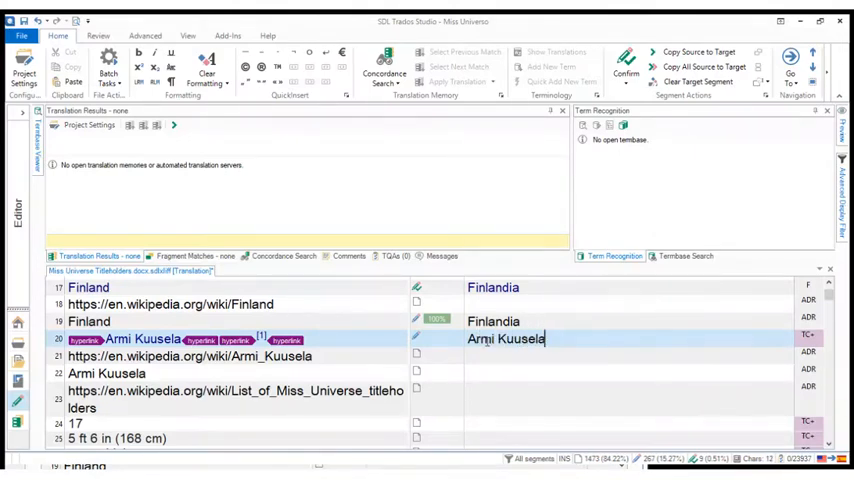
pyautogui.write('[1')
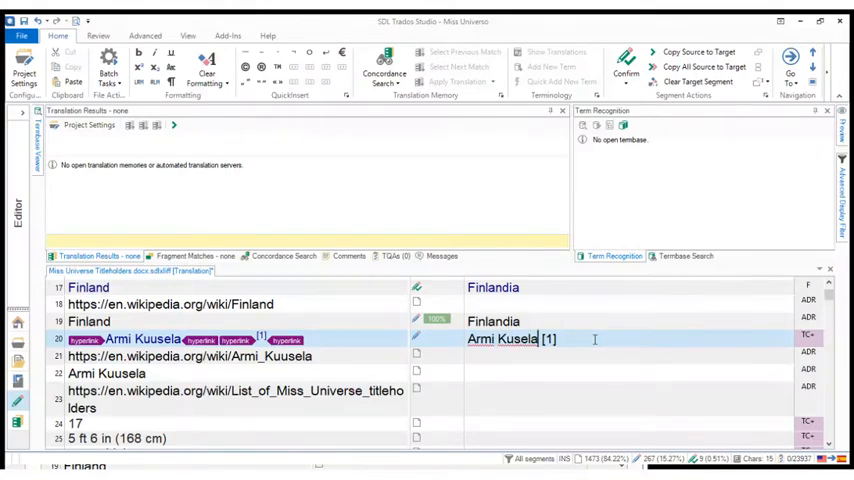
pyautogui.doubleClick(512, 340)
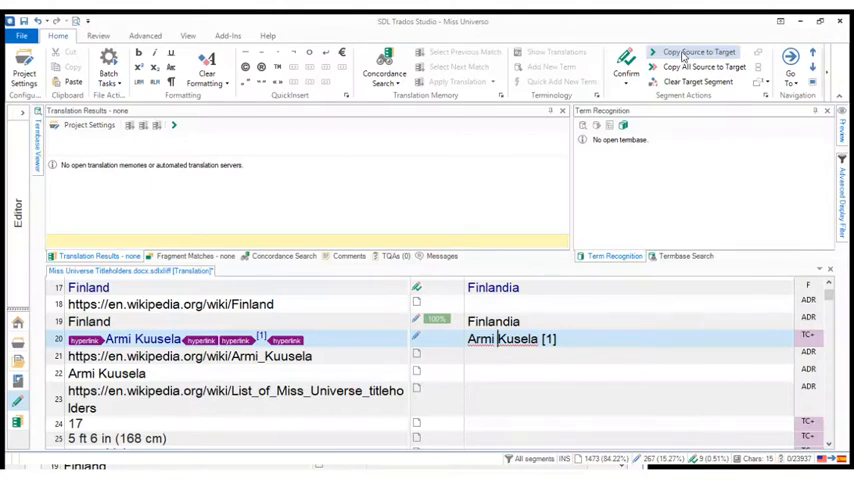
# - Copy the Armi Kuusela source, with its hyperlink tags, into segment 22's target
pyautogui.click(700, 52)
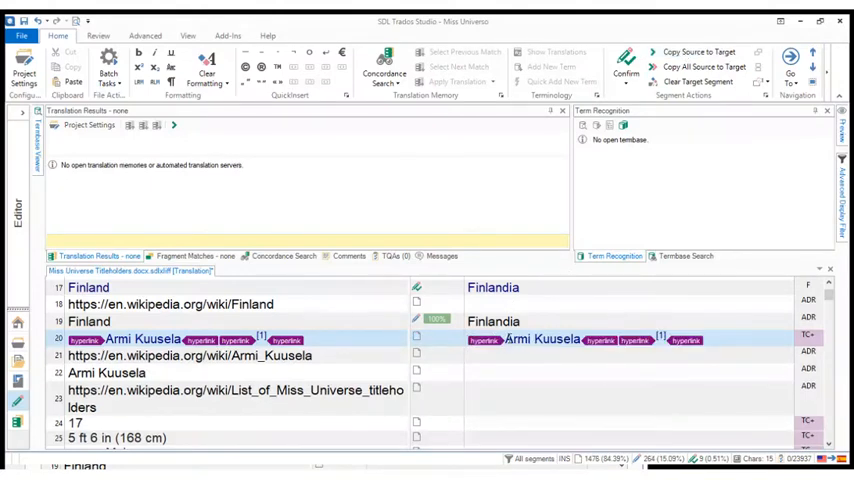
pyautogui.doubleClick(544, 340)
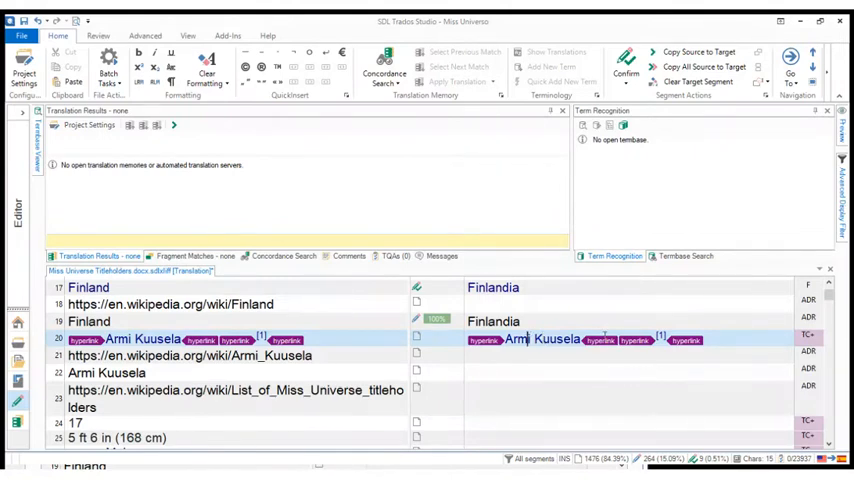
pyautogui.moveTo(620, 18)
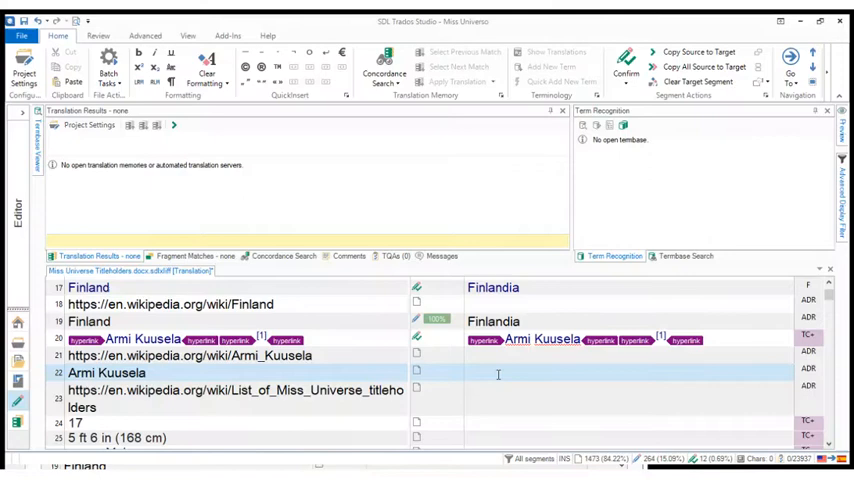
# - Move down to the height segment and give it the target '5 ft 6 in (168 cm)'
pyautogui.click(496, 374)
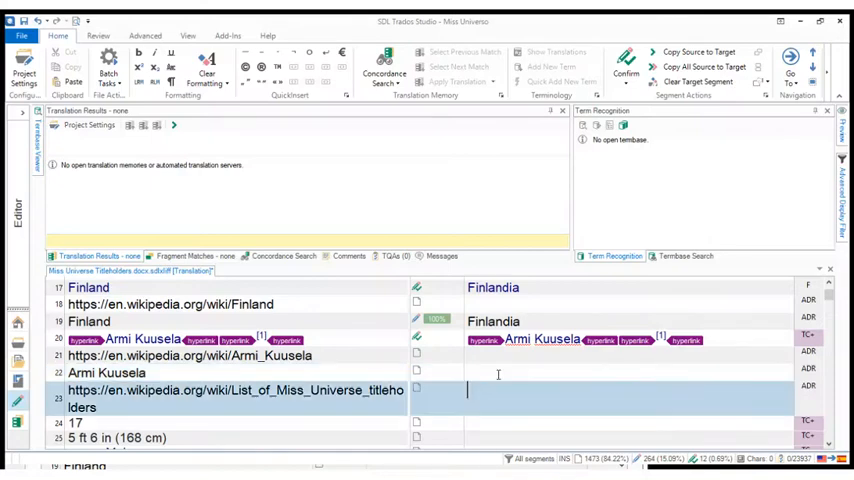
pyautogui.scroll(-3)
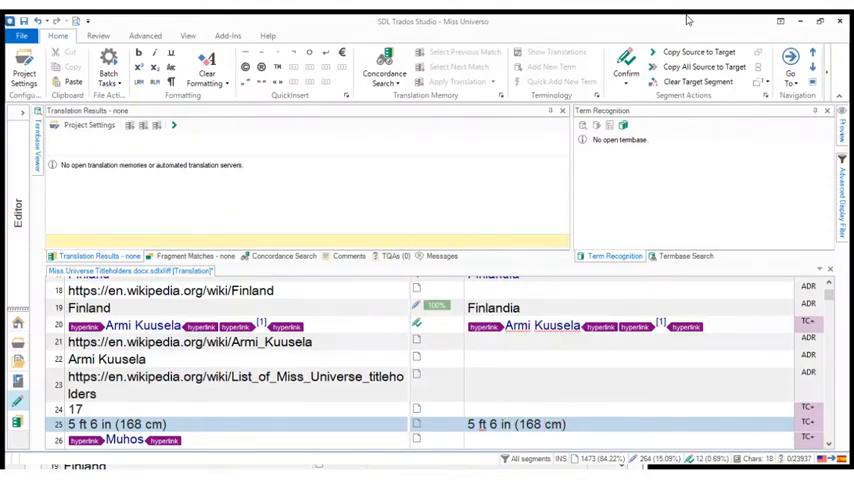
pyautogui.click(500, 424)
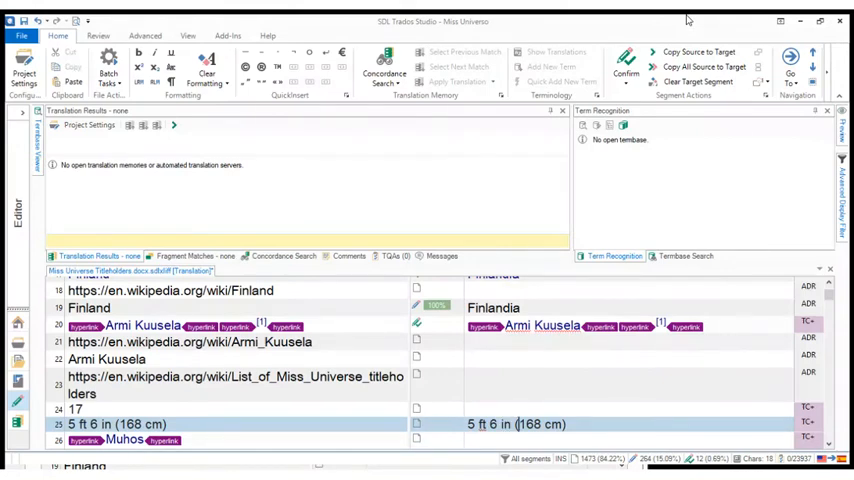
# - Run Copy All Source to Target so every empty target takes its source text
pyautogui.scroll(-3)
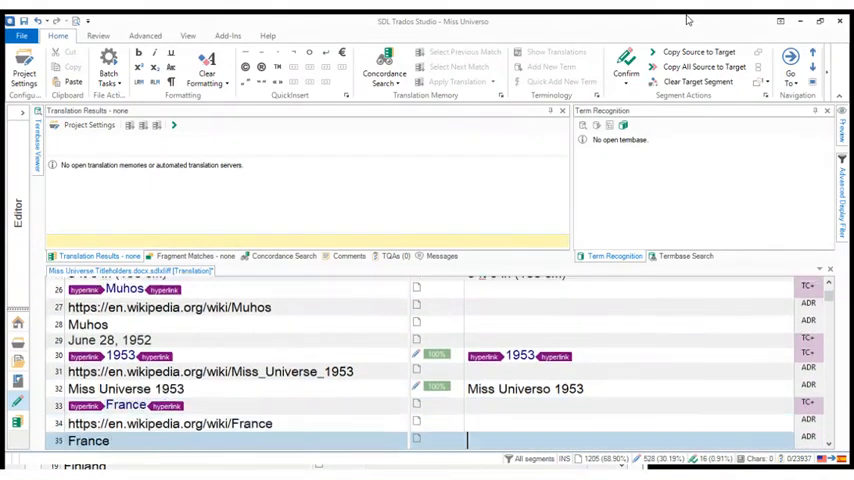
pyautogui.scroll(-3)
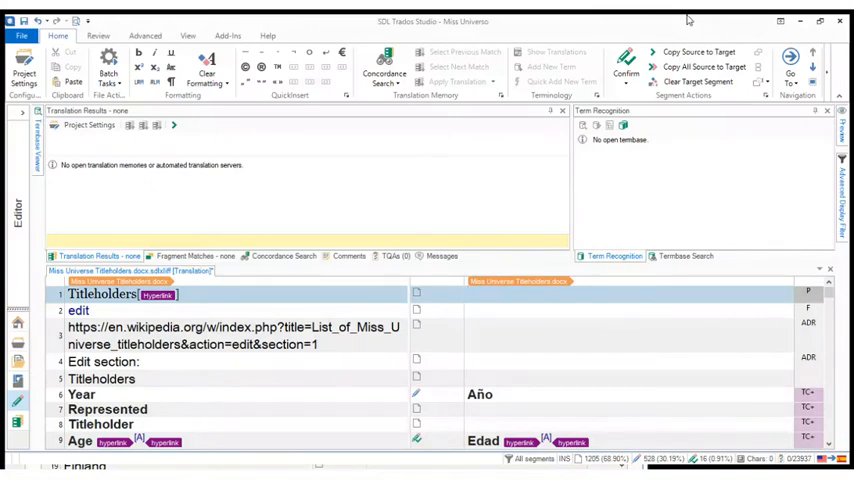
pyautogui.moveTo(690, 50)
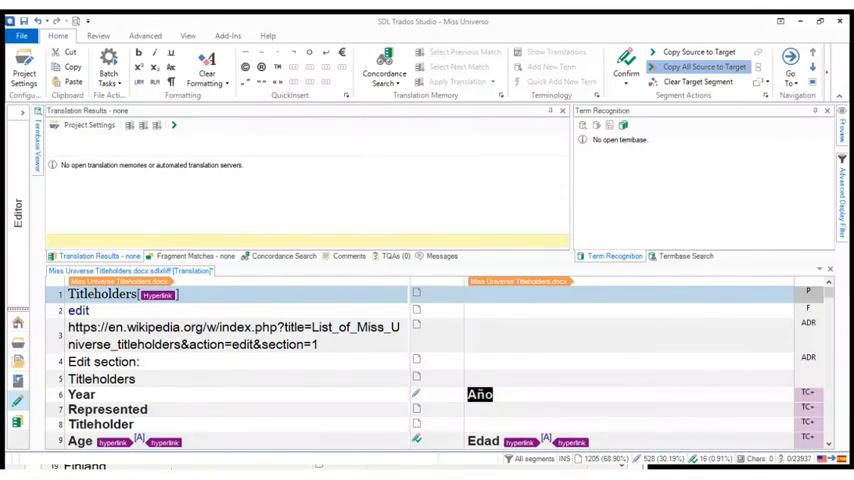
pyautogui.click(700, 66)
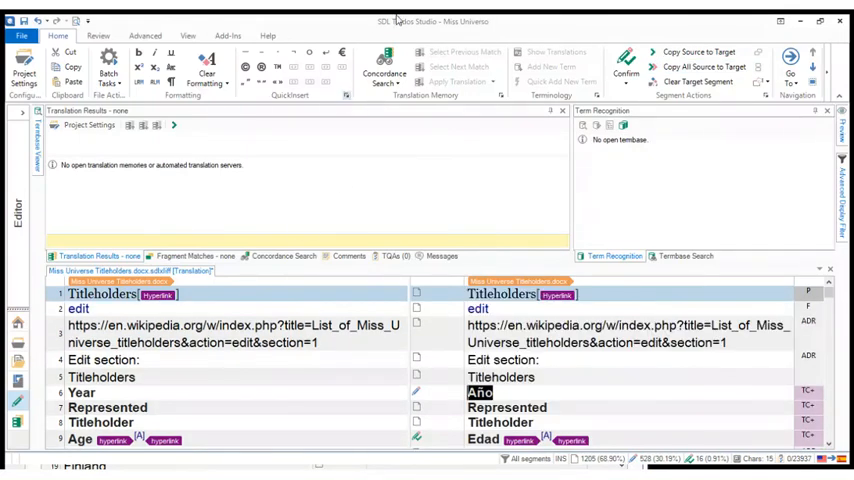